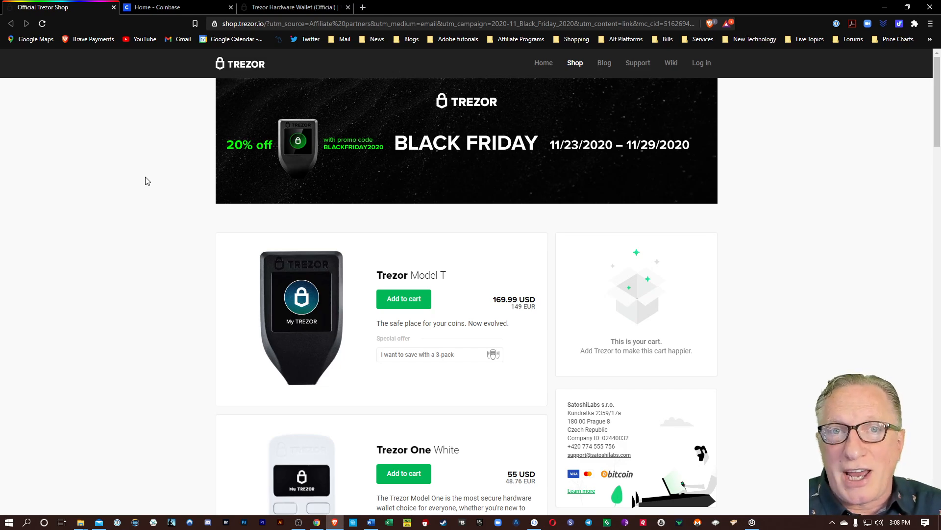
Switch to the Home - Coinbase tab showing the $115.48 portfolio balance.
left_click(175, 8)
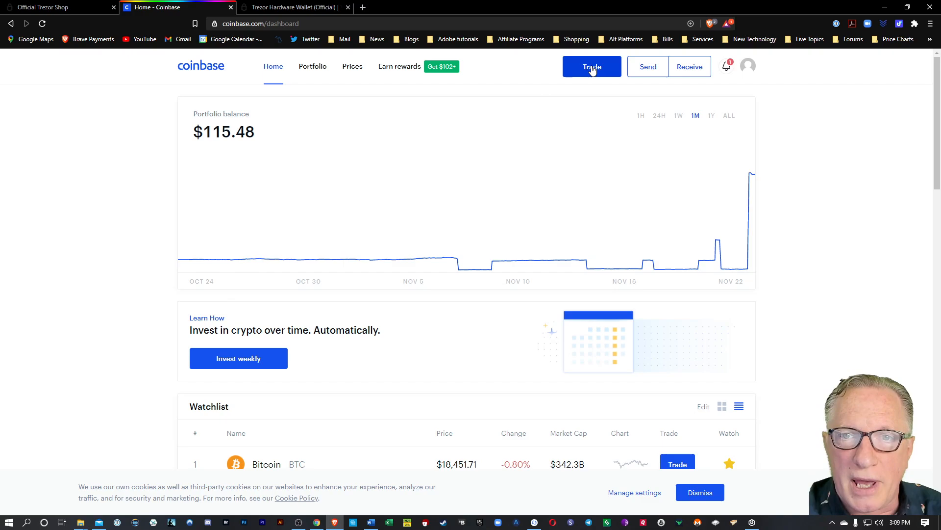
Start a $100 Bitcoin buy and bring up the Pay with payment choices.
left_click(591, 66)
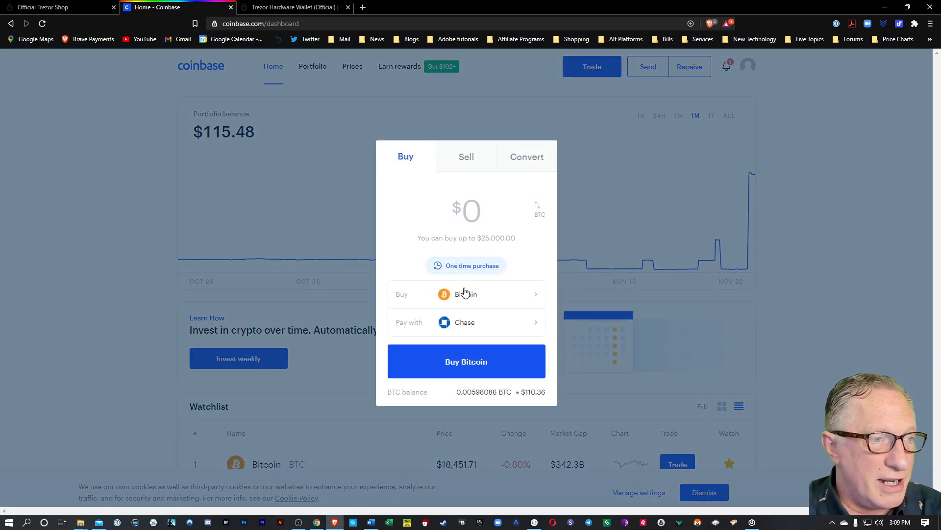
left_click(466, 294)
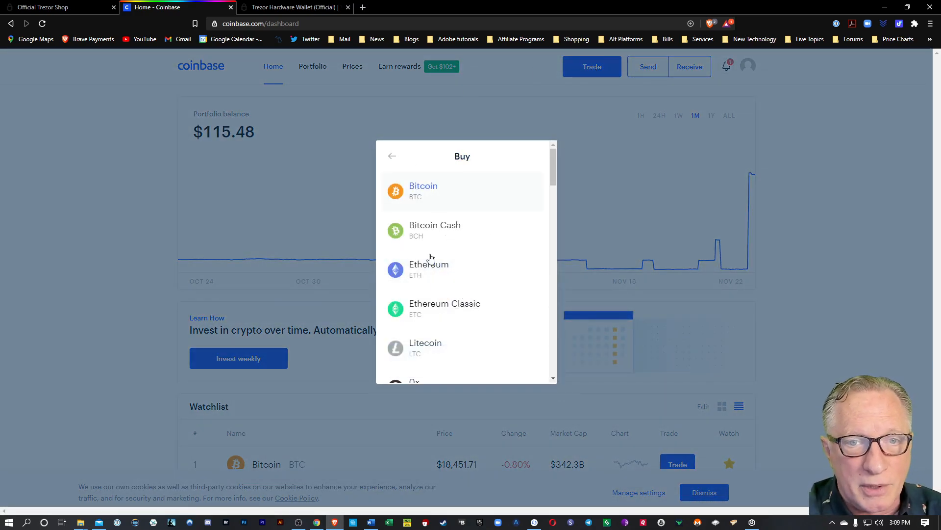
mouse_move(548, 171)
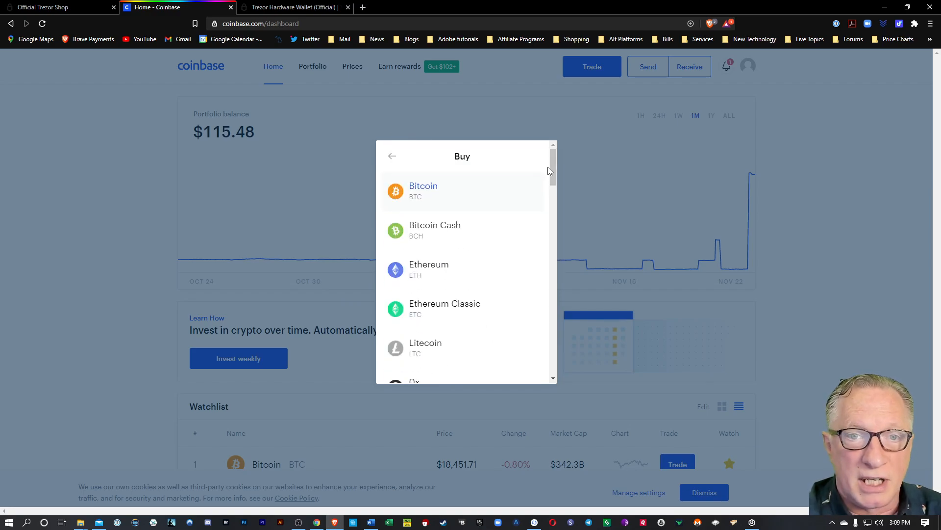
left_click(423, 191)
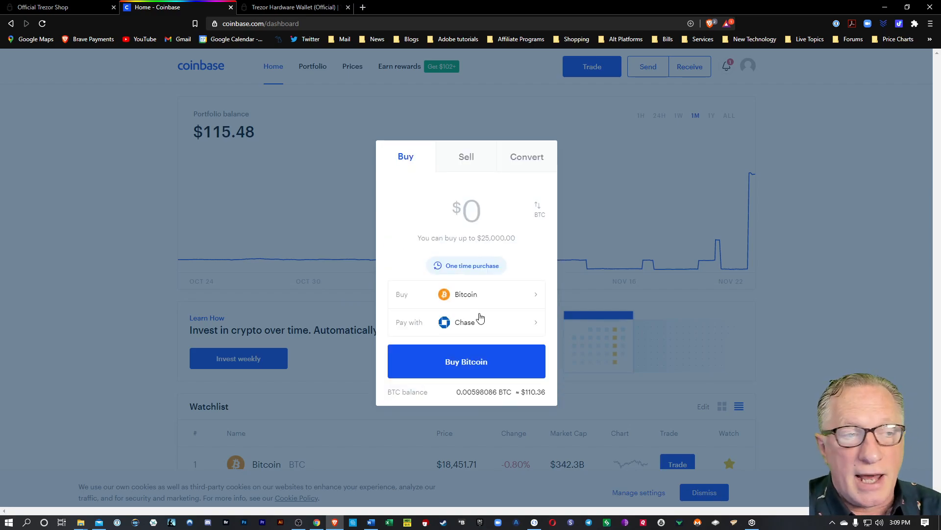
mouse_move(479, 294)
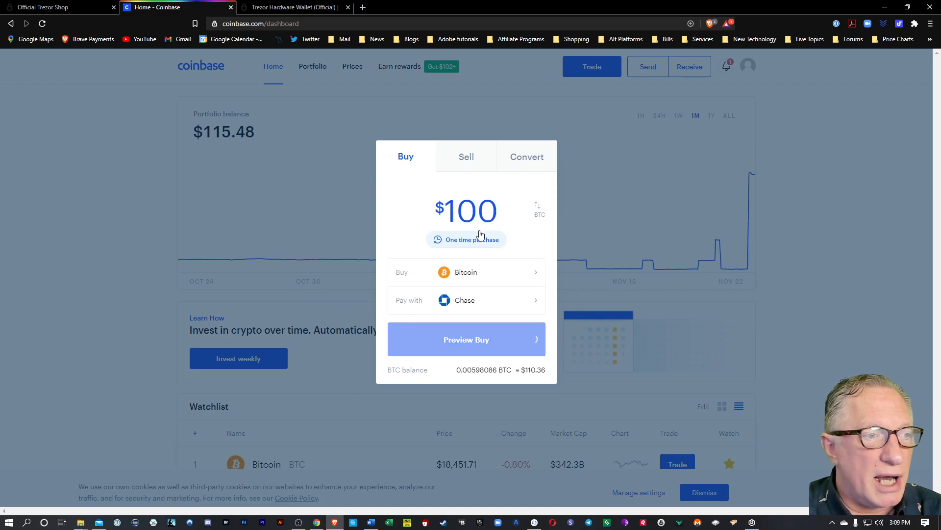
mouse_move(508, 234)
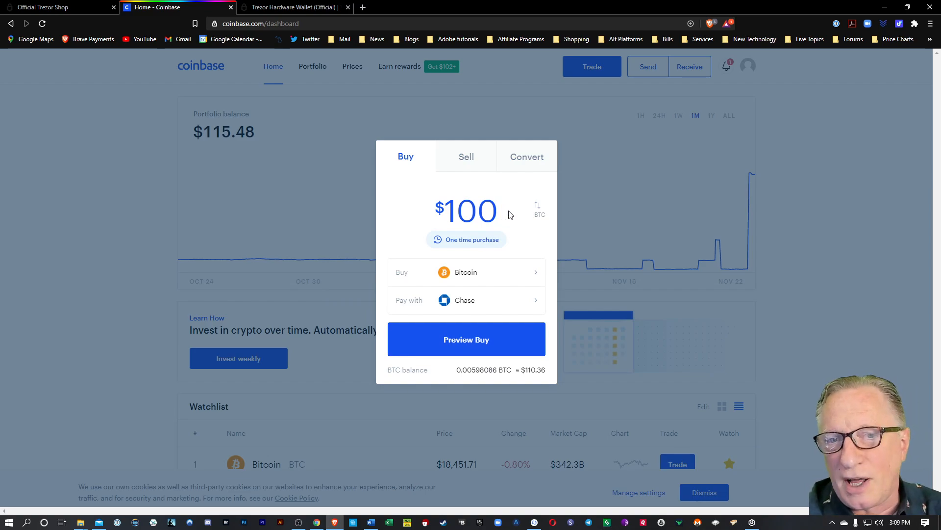
left_click(476, 211)
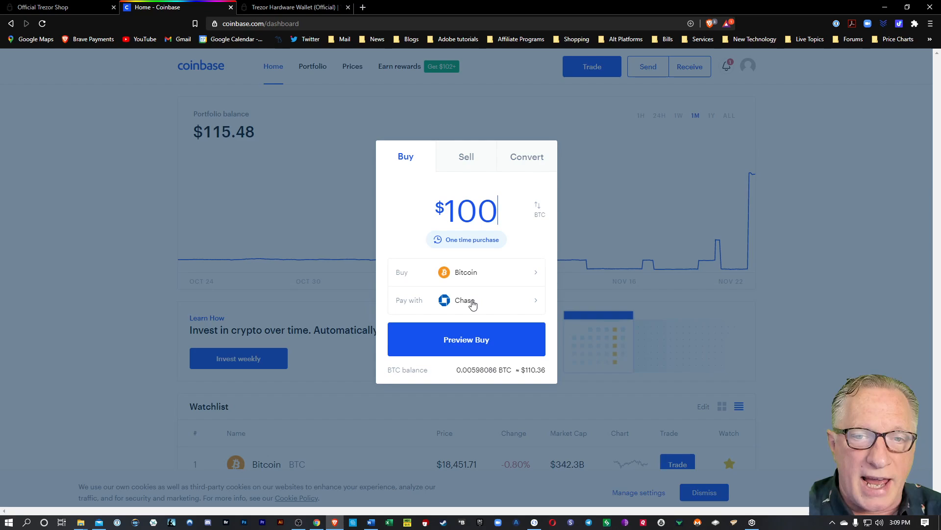
left_click(466, 300)
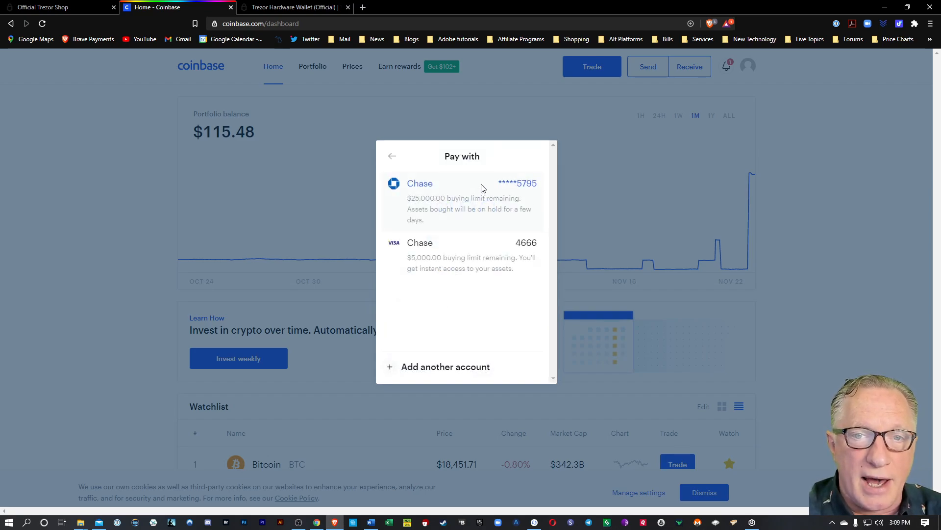
mouse_move(478, 214)
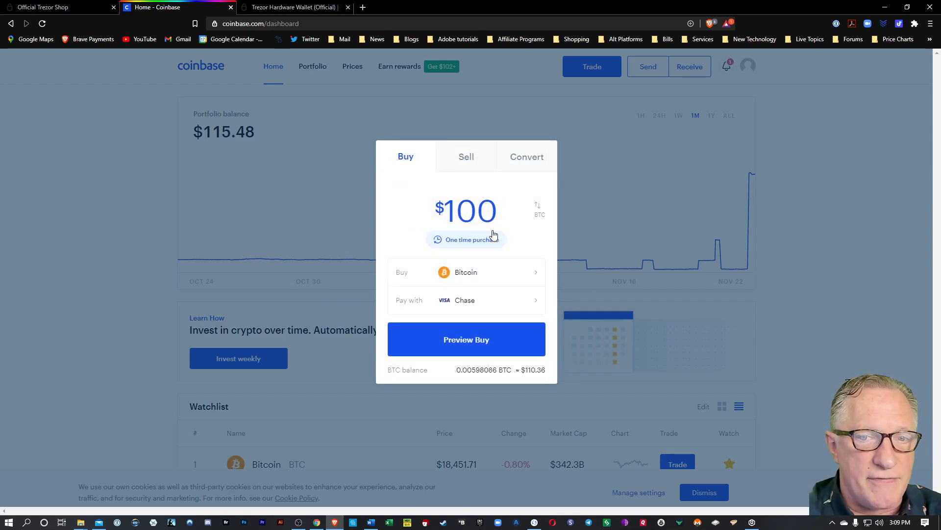
left_click(466, 339)
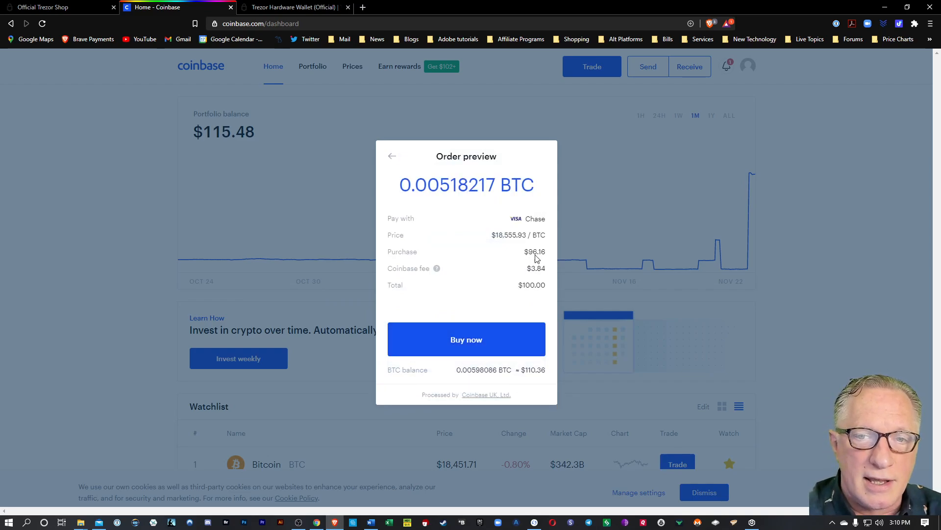
mouse_move(536, 276)
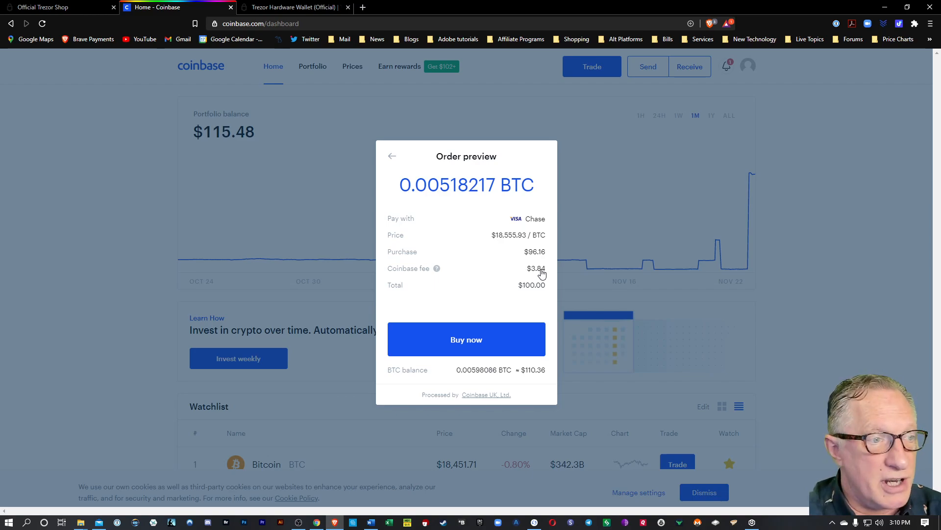
mouse_move(515, 276)
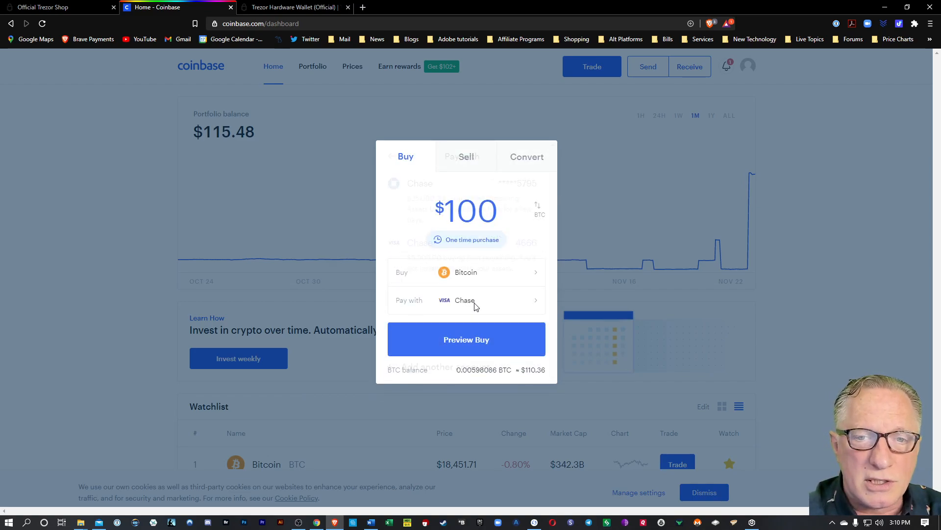
Preview the order from Chase bank: $100 buys 0.00522809 BTC, $2.99 fee.
left_click(466, 339)
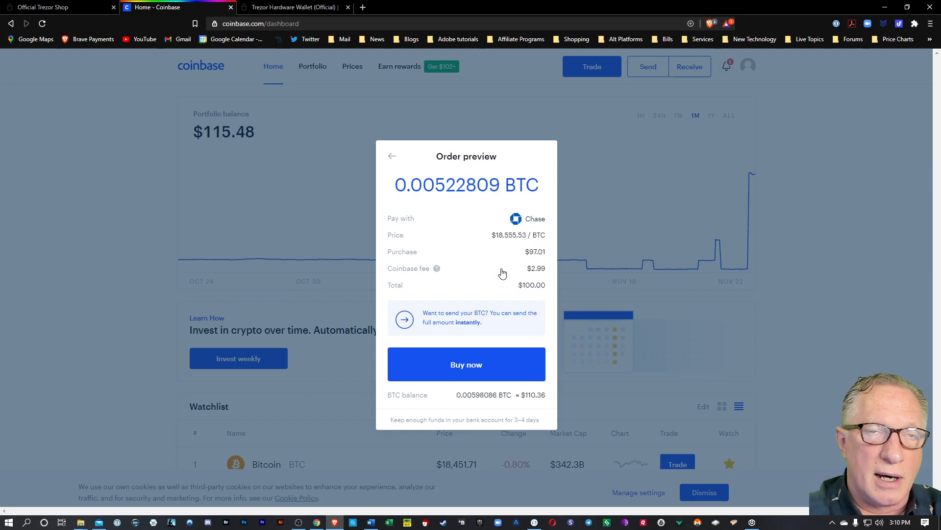
mouse_move(503, 267)
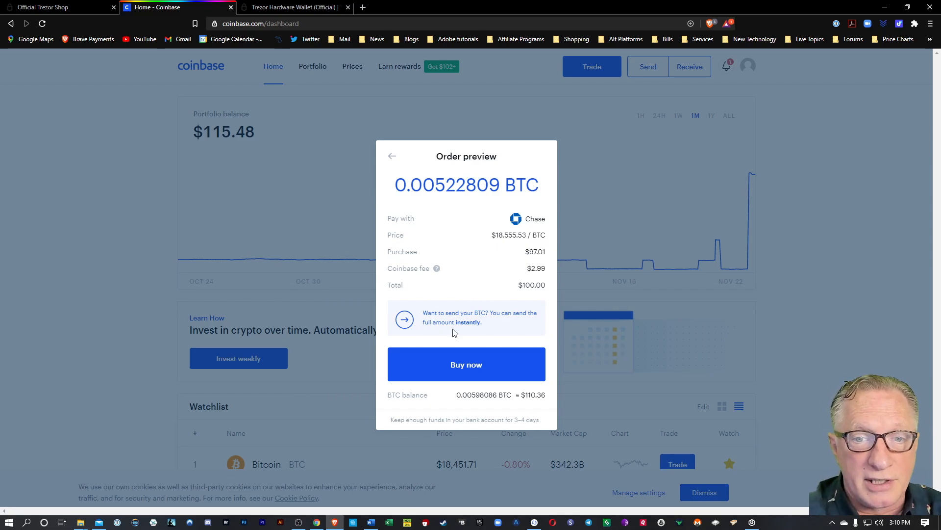
mouse_move(514, 321)
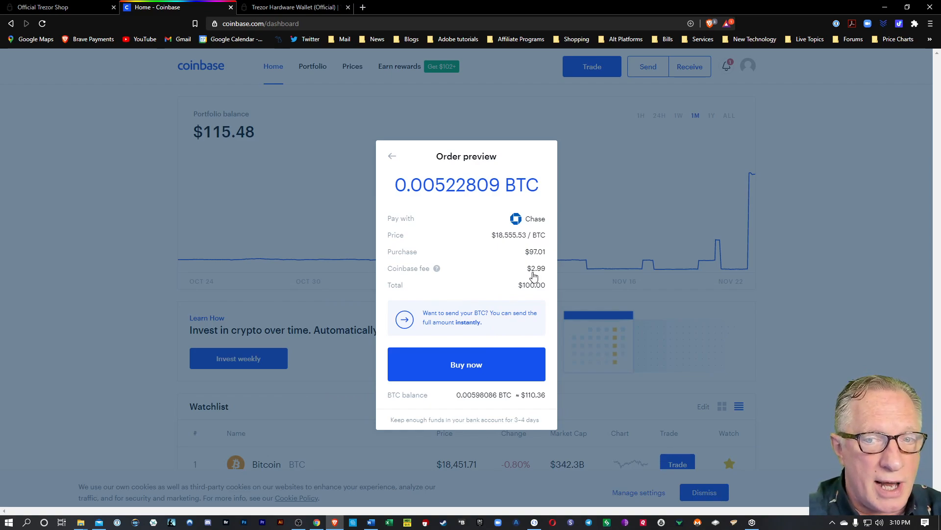
mouse_move(537, 276)
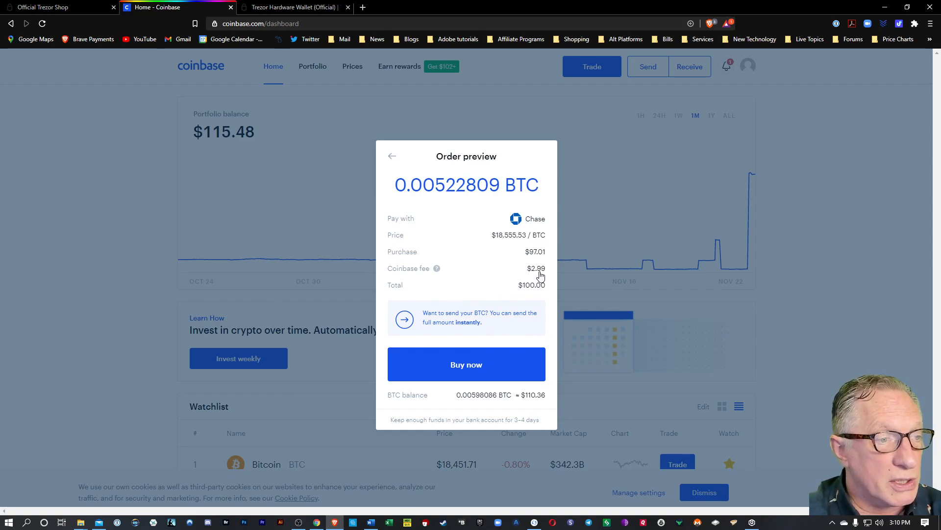
mouse_move(422, 278)
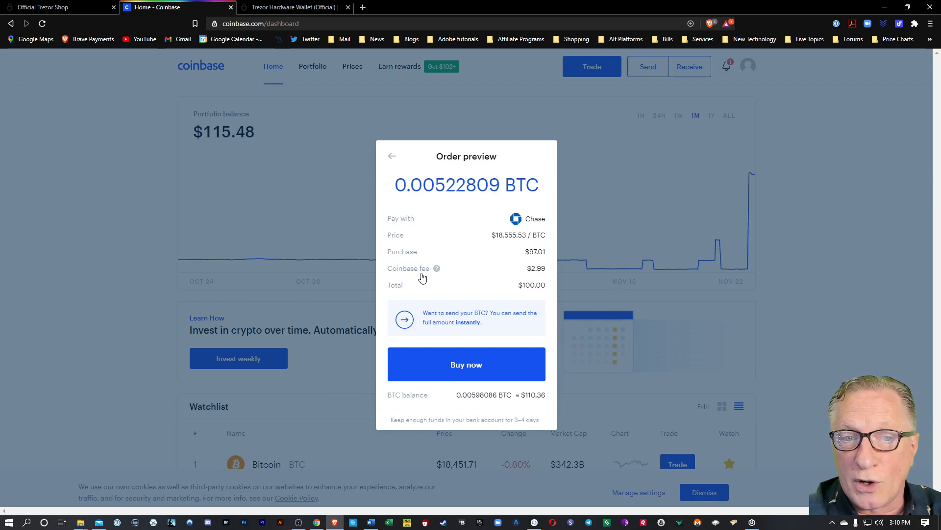
mouse_move(533, 274)
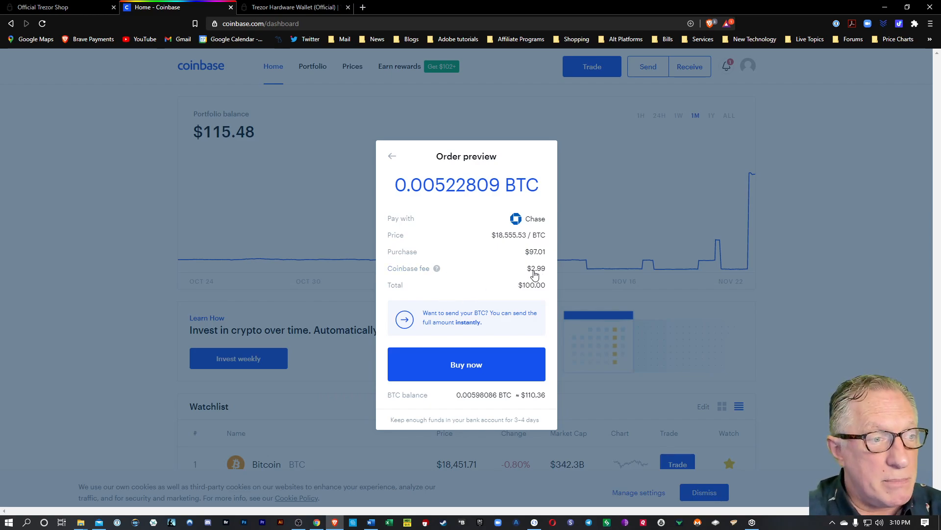
mouse_move(513, 235)
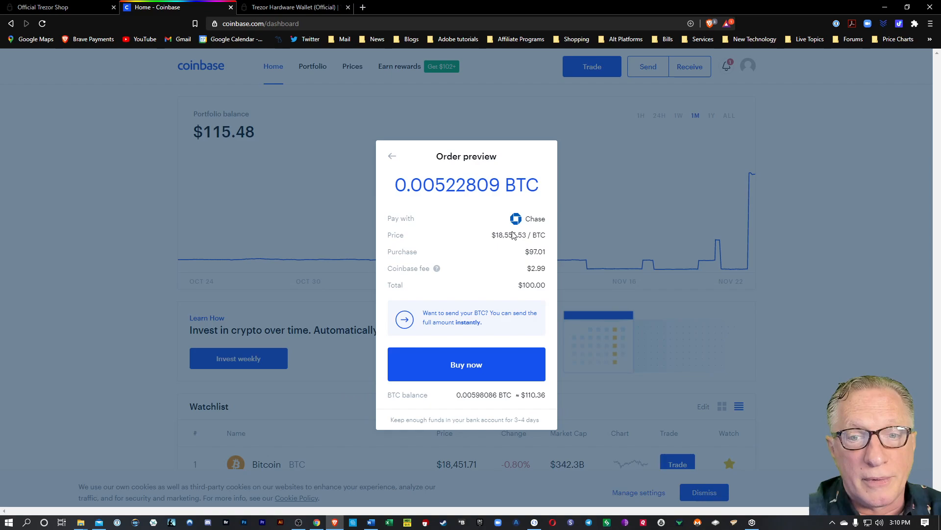
Reopen Pay with to compare Chase bank ($25,000) and Chase Visa ($5,000) limits.
left_click(527, 218)
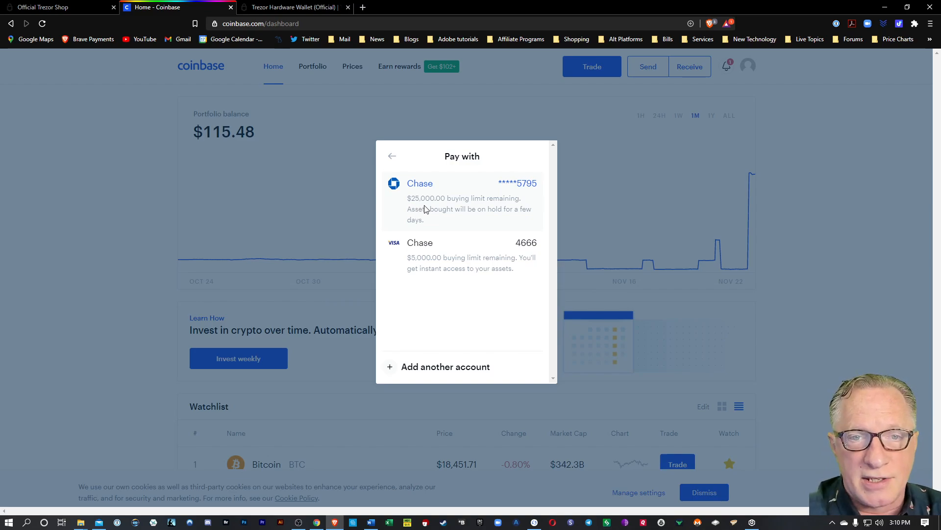
mouse_move(520, 211)
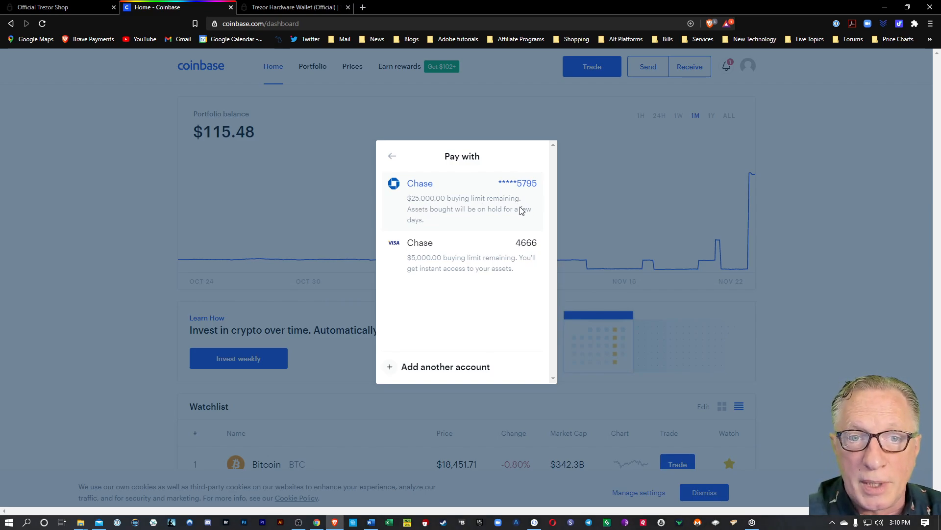
mouse_move(450, 266)
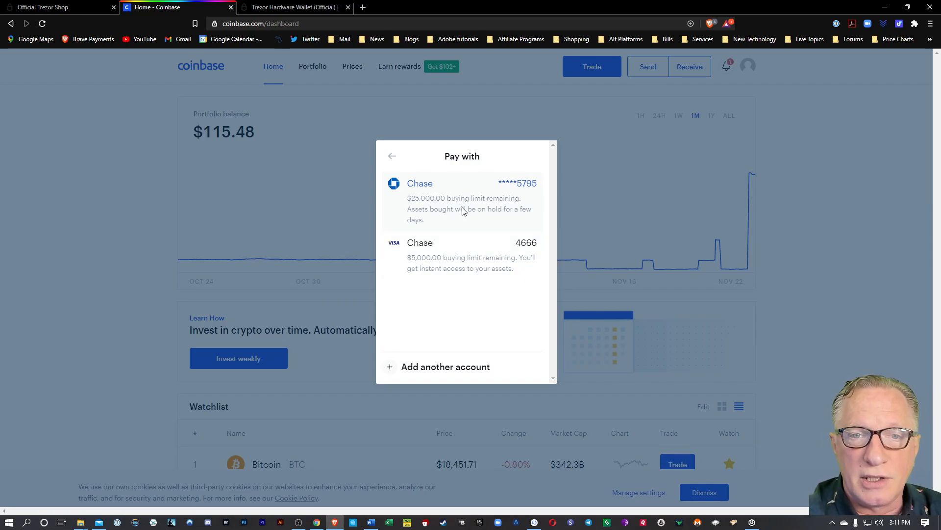
mouse_move(460, 203)
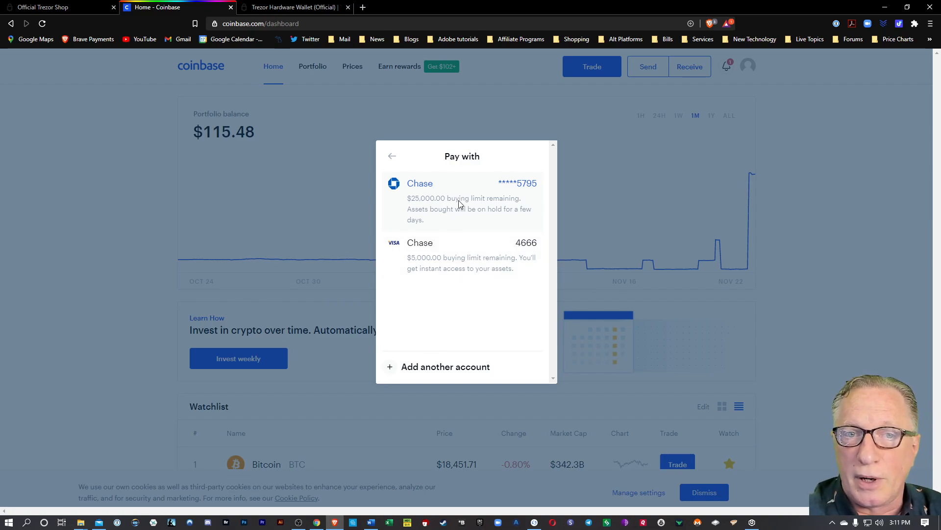
mouse_move(459, 209)
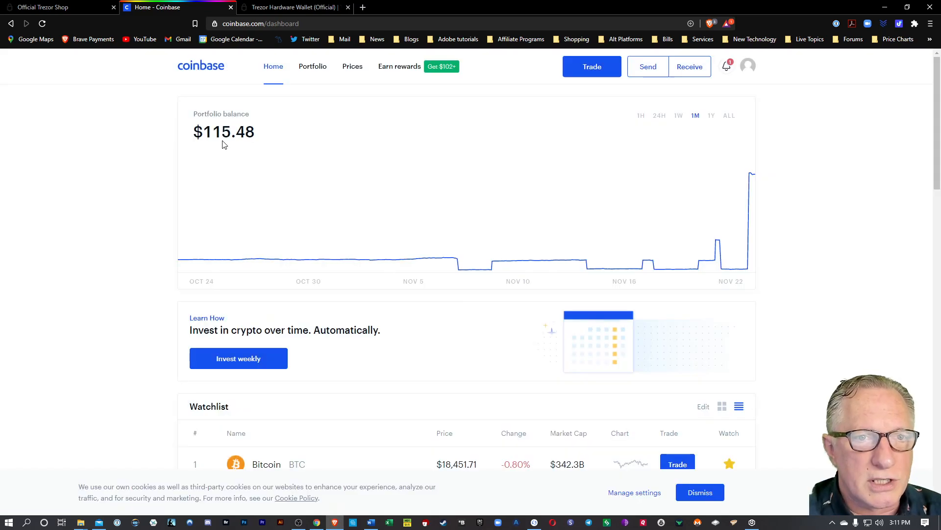
mouse_move(366, 148)
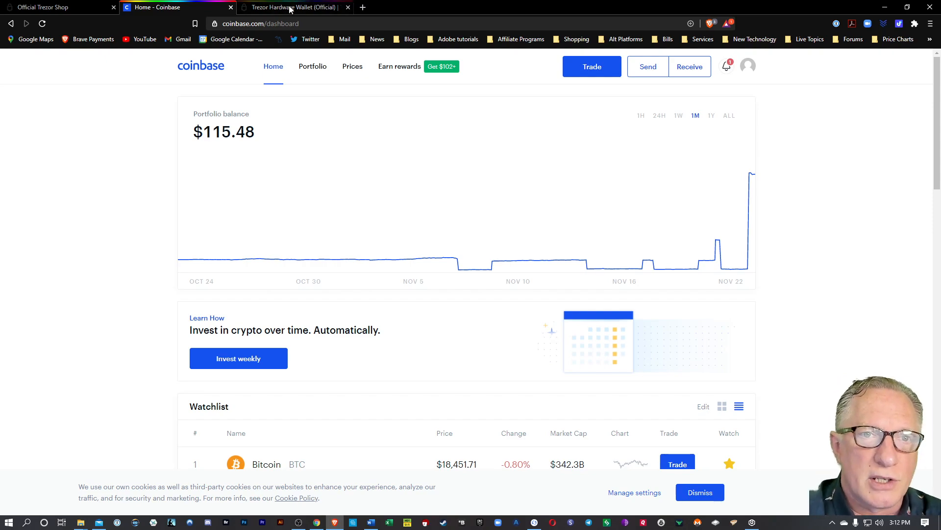
Switch to the Trezor Hardware Wallet tab on trezor.io/start.
left_click(292, 7)
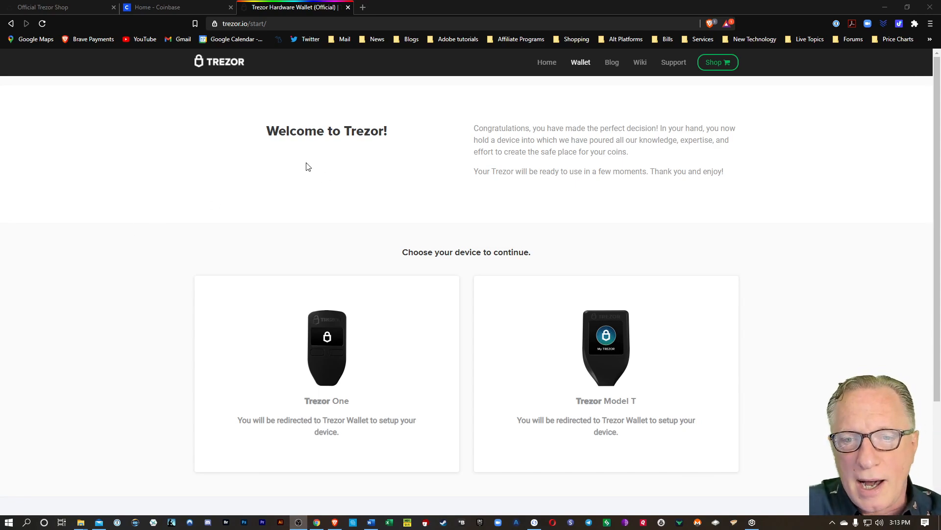
mouse_move(747, 207)
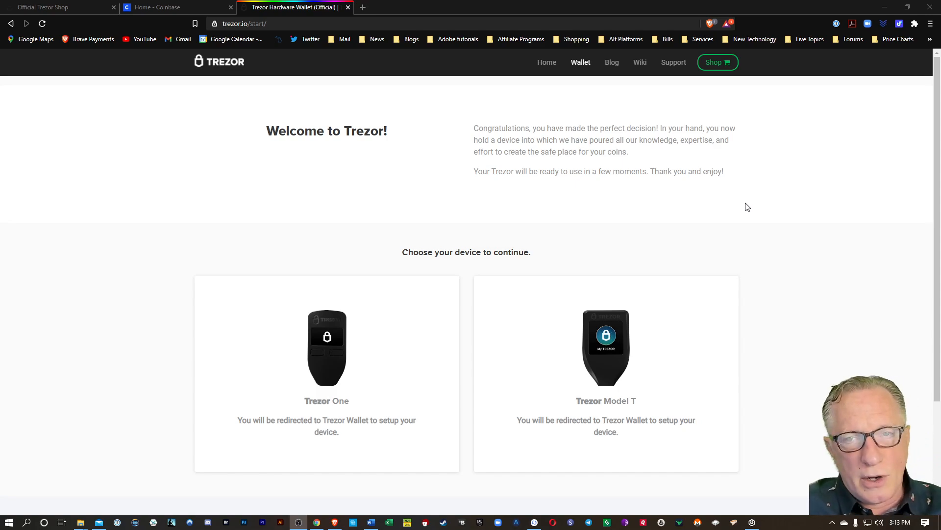
mouse_move(730, 201)
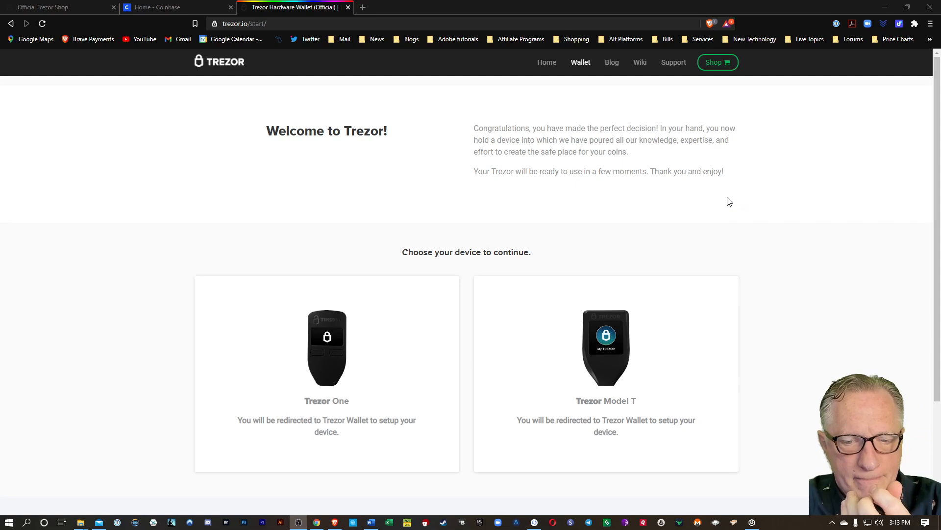
mouse_move(723, 199)
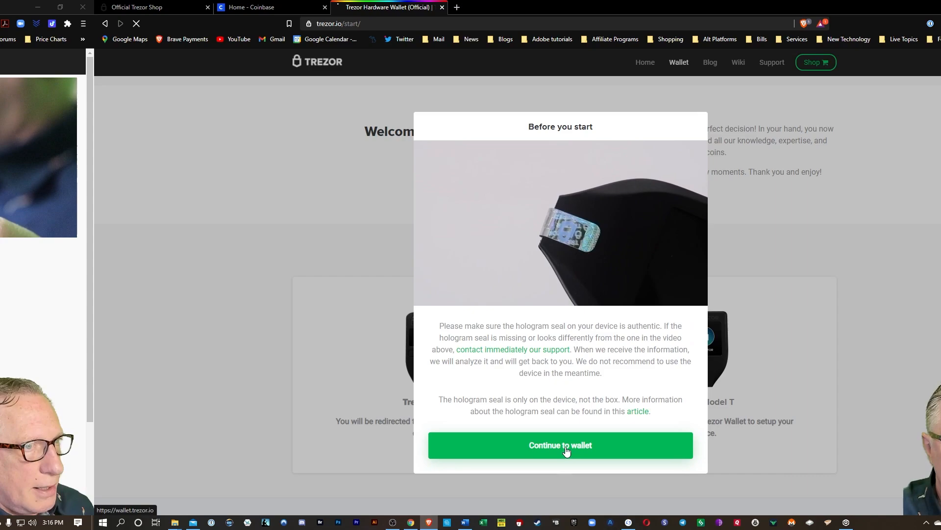
Continue to wallet.trezor.io and check for devices to trigger the connection prompt.
left_click(560, 445)
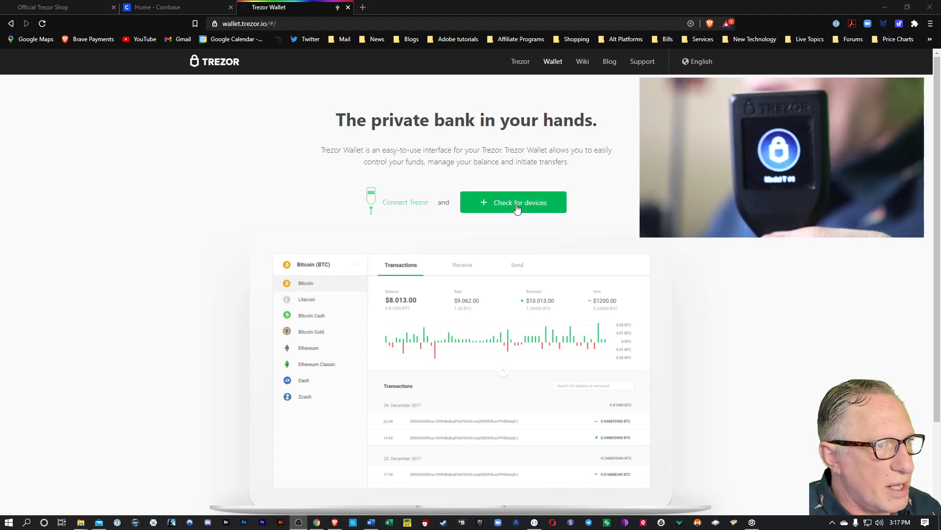
left_click(513, 202)
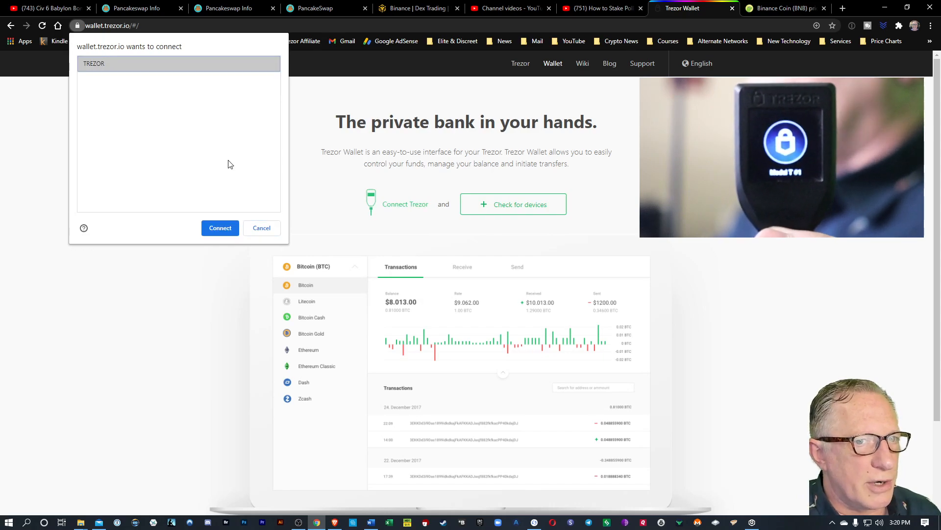
Connect the TREZOR device, loading Model T #1's Account #1 holding 0.00 BTC.
left_click(219, 227)
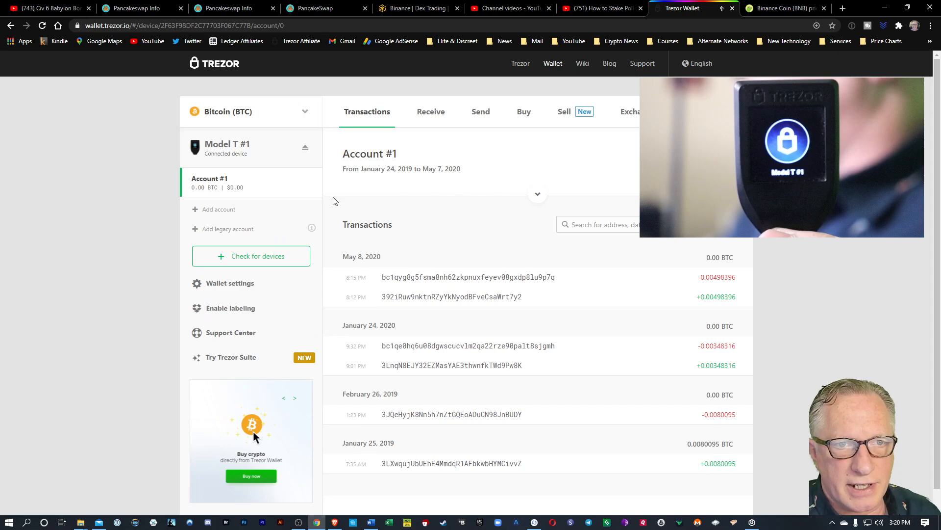
mouse_move(540, 209)
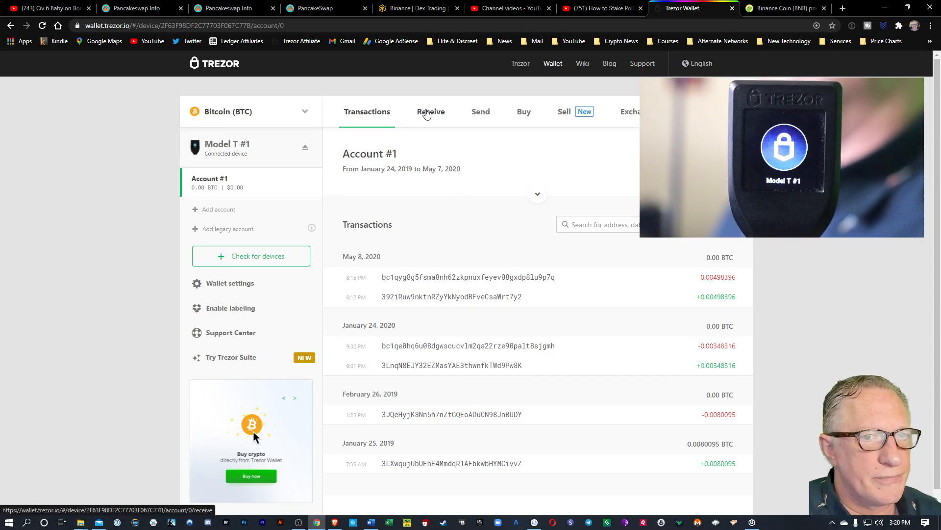
Reveal Account #1's full fresh Bitcoin receiving address and copy it.
left_click(431, 112)
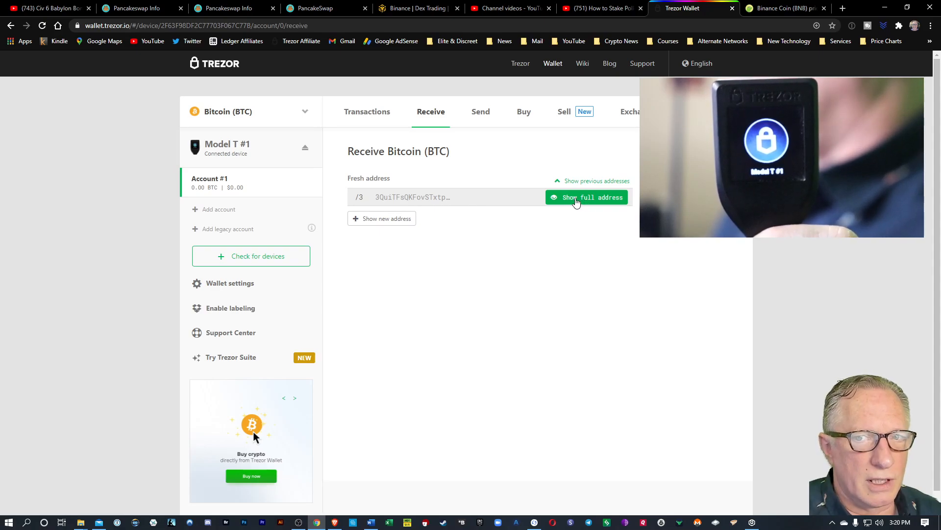
left_click(586, 197)
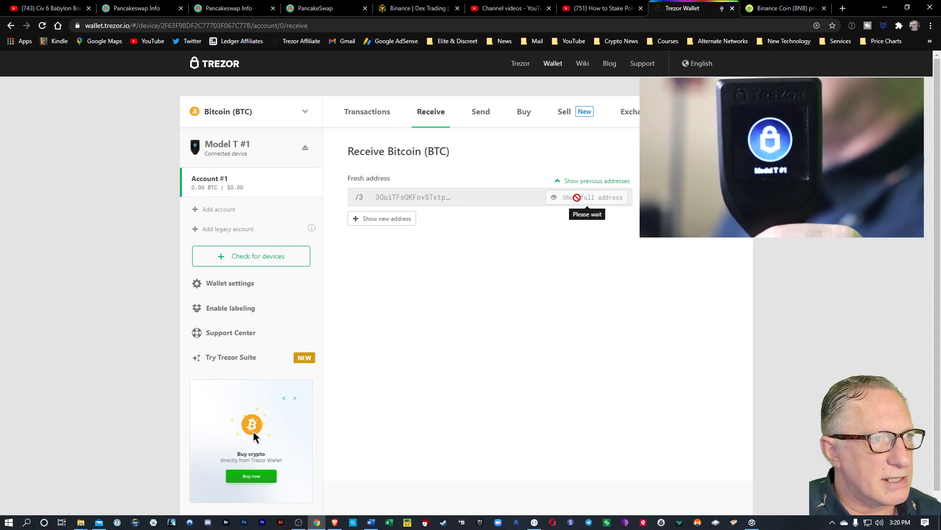
left_click(591, 197)
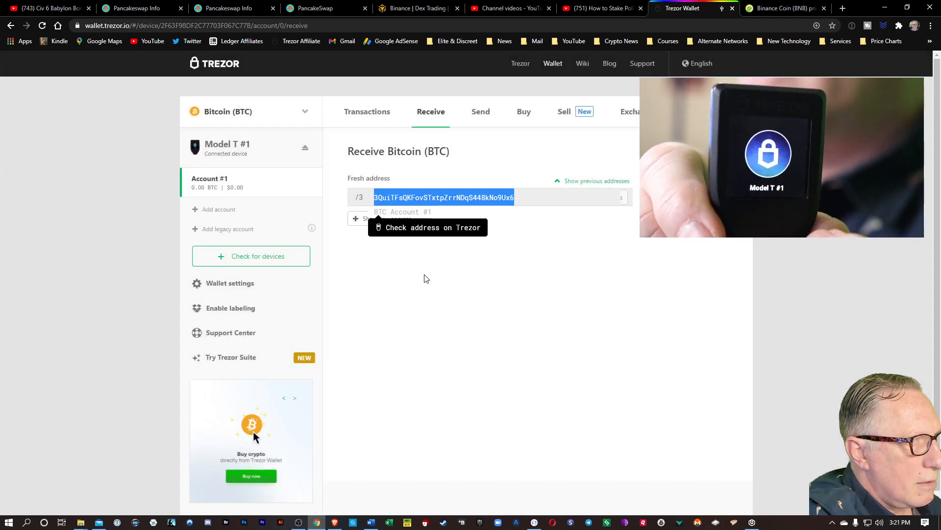
right_click(444, 197)
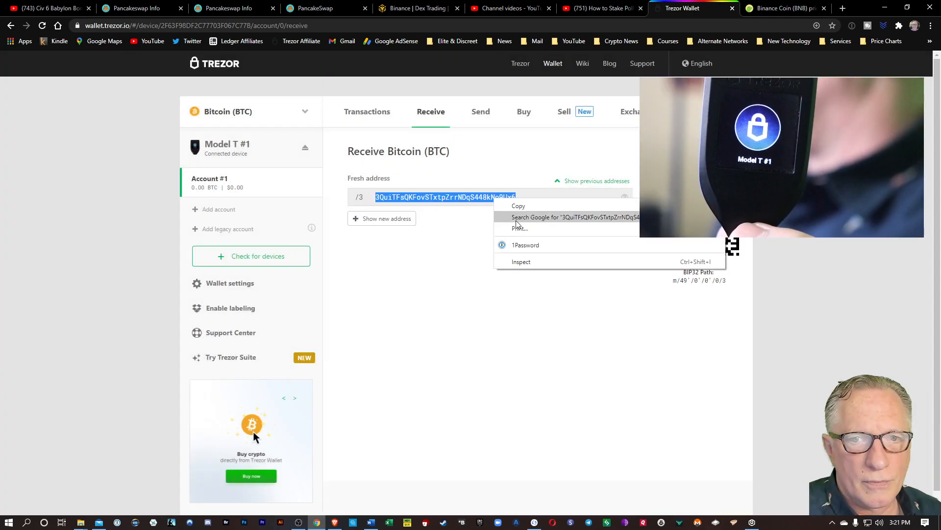
left_click(452, 255)
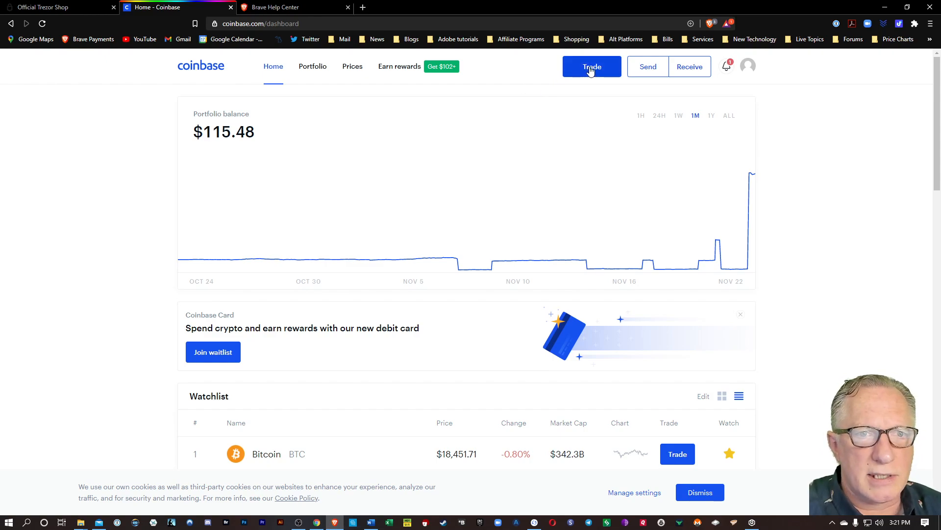
mouse_move(297, 104)
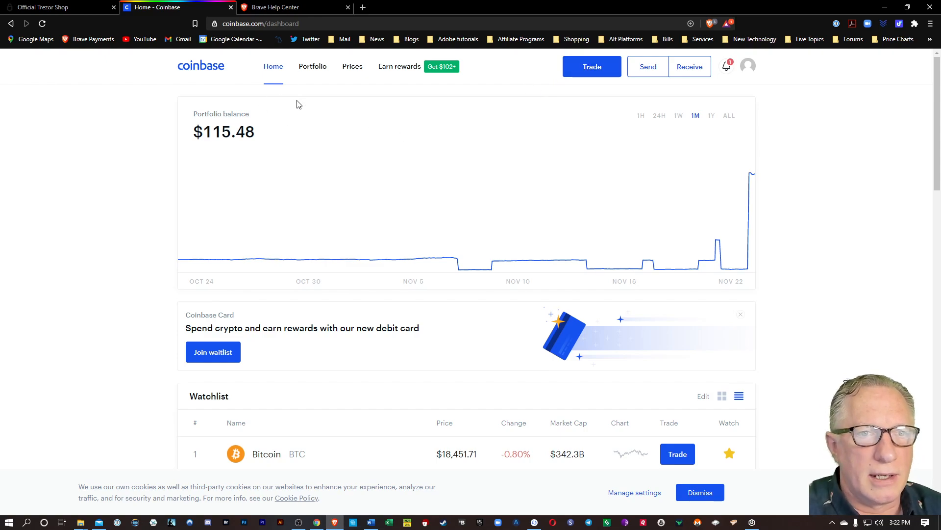
mouse_move(86, 164)
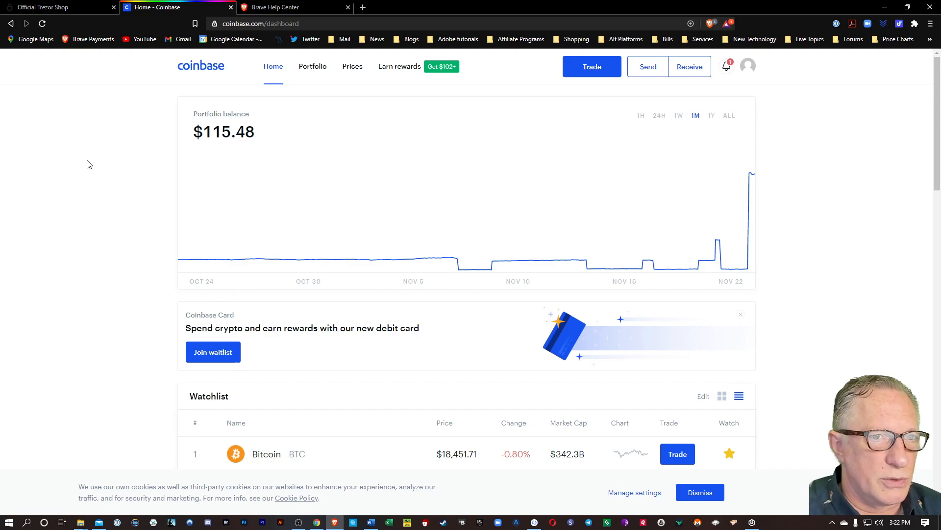
mouse_move(312, 66)
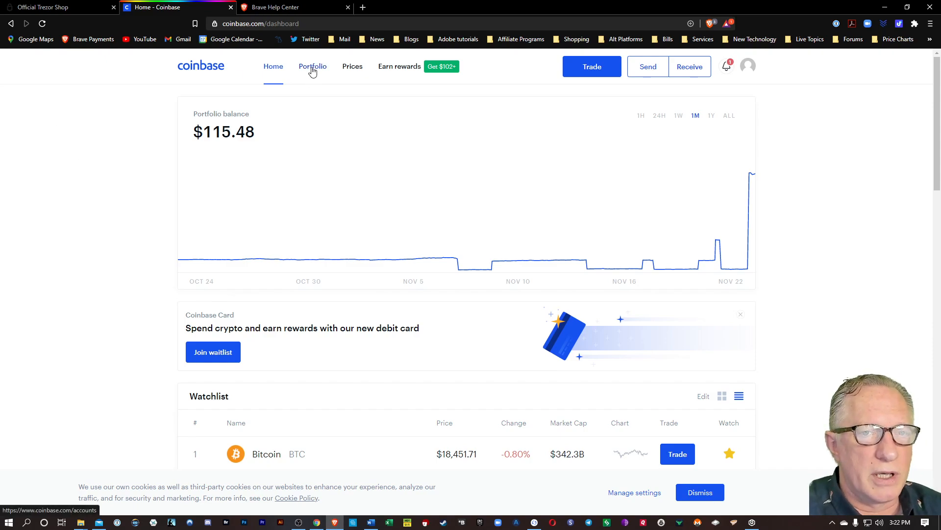
Go to Portfolio and reach the Bitcoin wallet holding 0.00598086 BTC.
left_click(313, 67)
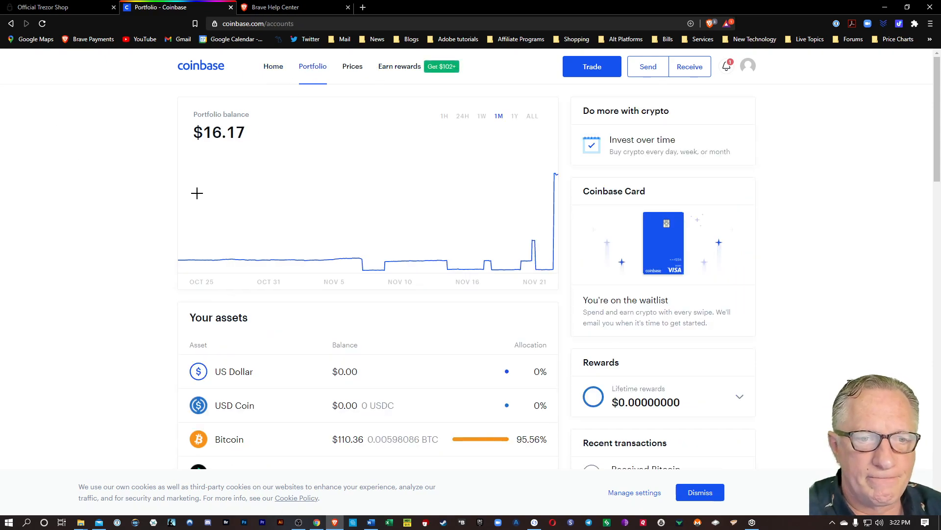
scroll("down", 3)
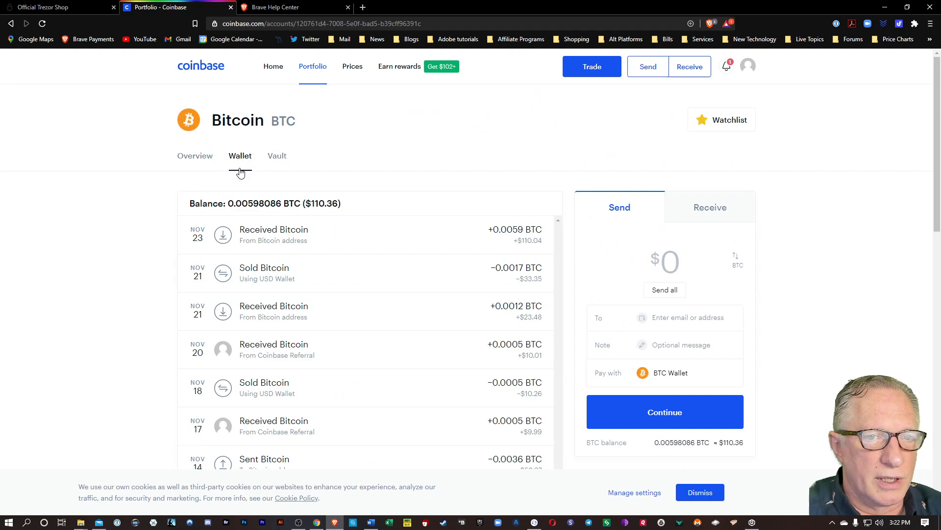
mouse_move(680, 270)
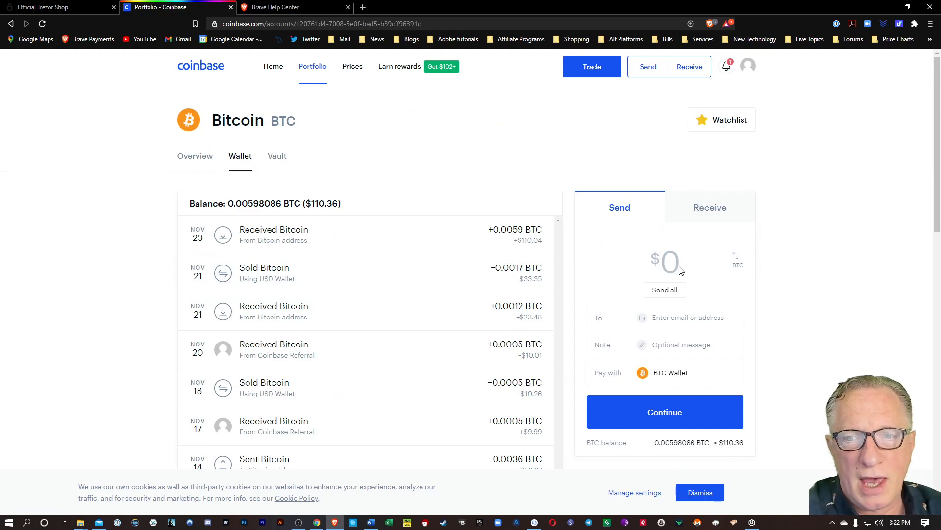
Use Send all so the Bitcoin send amount reads $110.13.
left_click(665, 290)
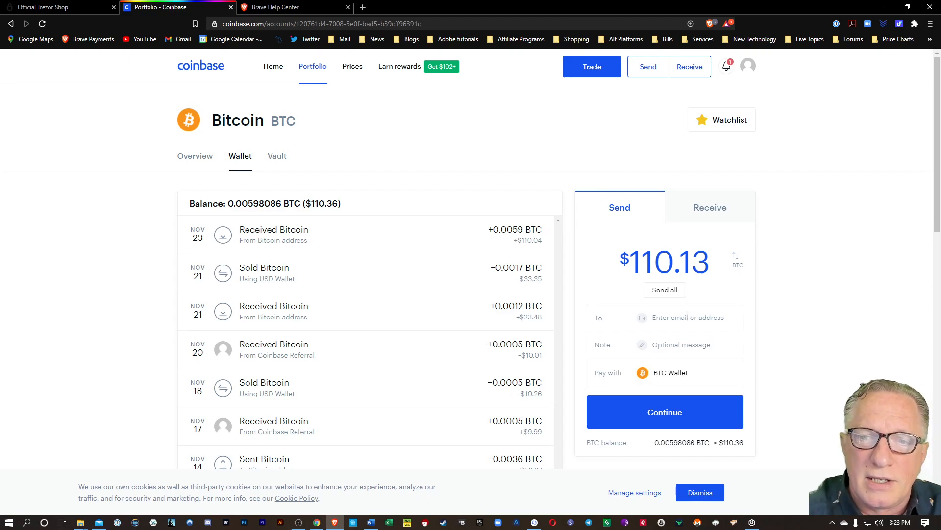
Paste the Trezor address 3Qui…9Ux6 as recipient and submit the reviewed $109.81 send.
right_click(688, 316)
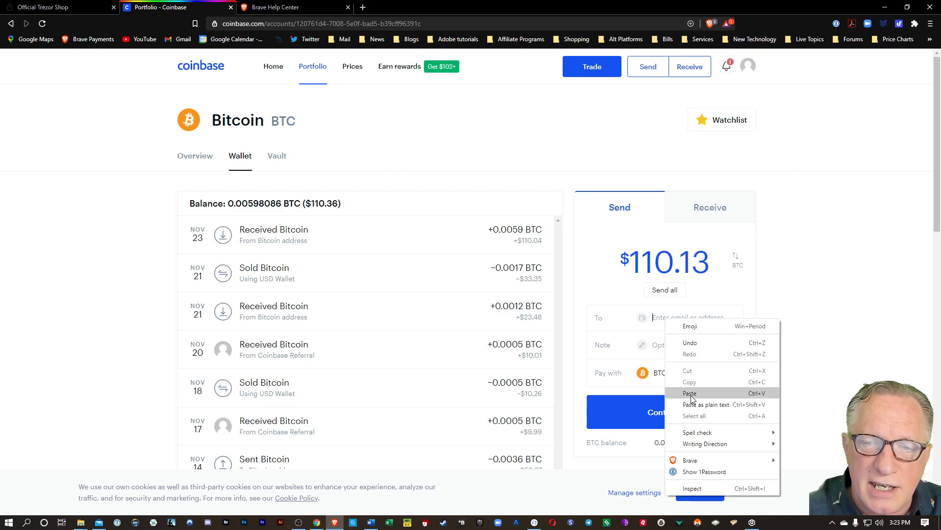
left_click(690, 393)
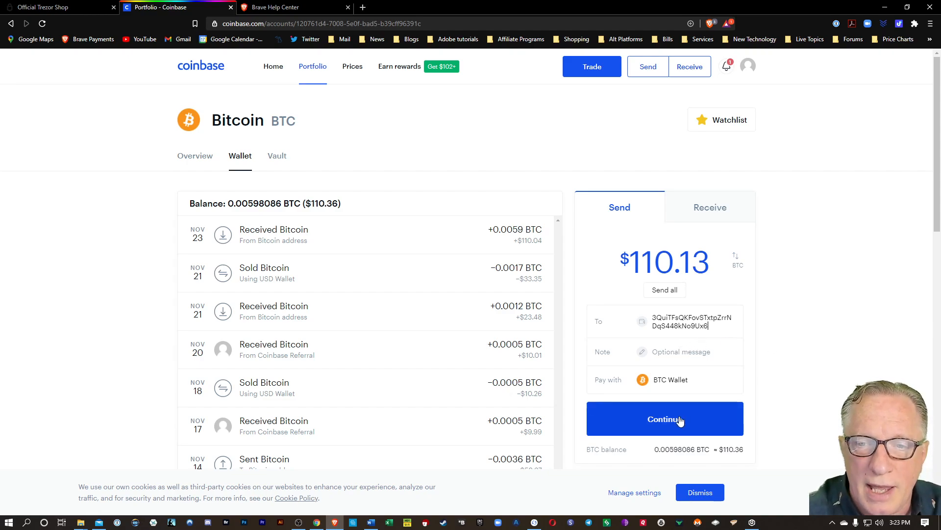
left_click(664, 418)
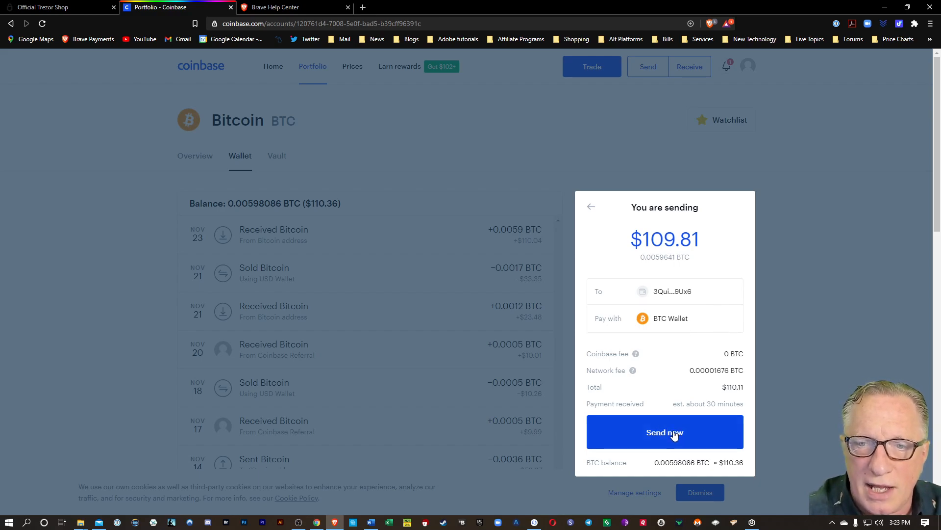
left_click(665, 431)
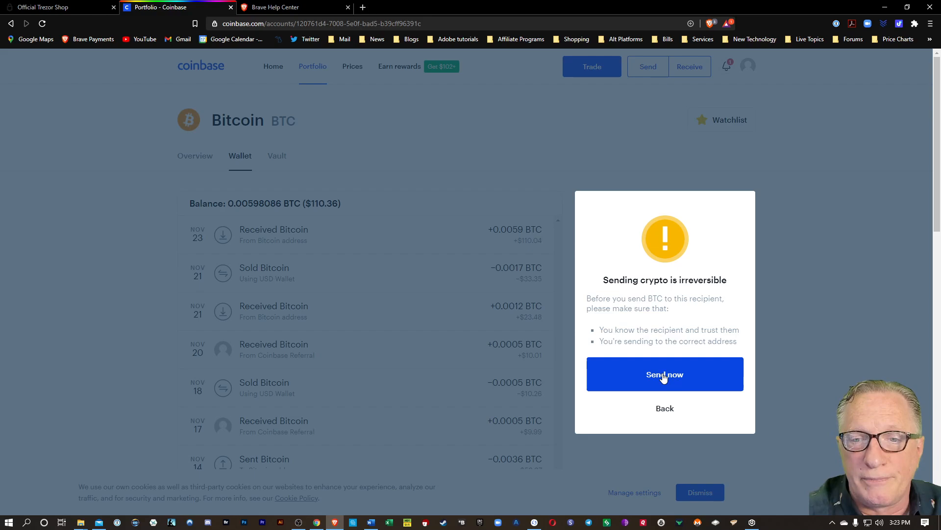
left_click(665, 373)
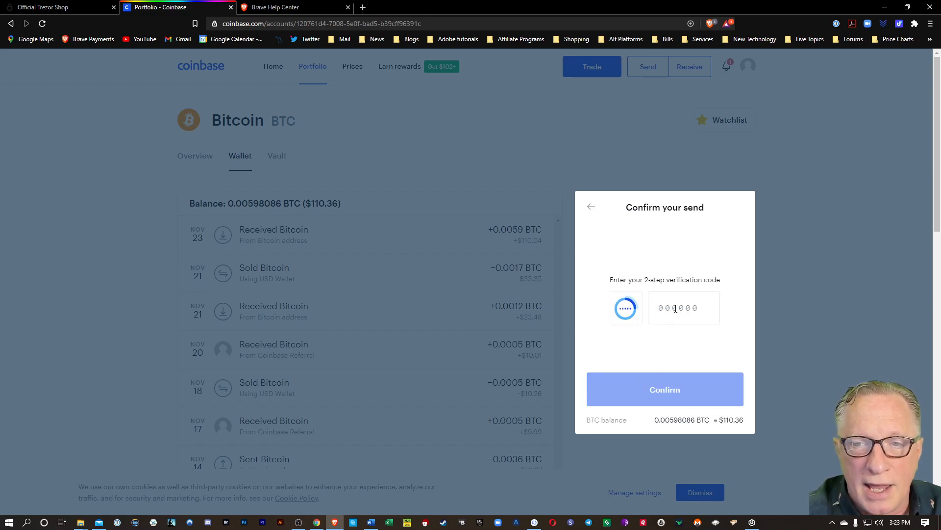
left_click(683, 307)
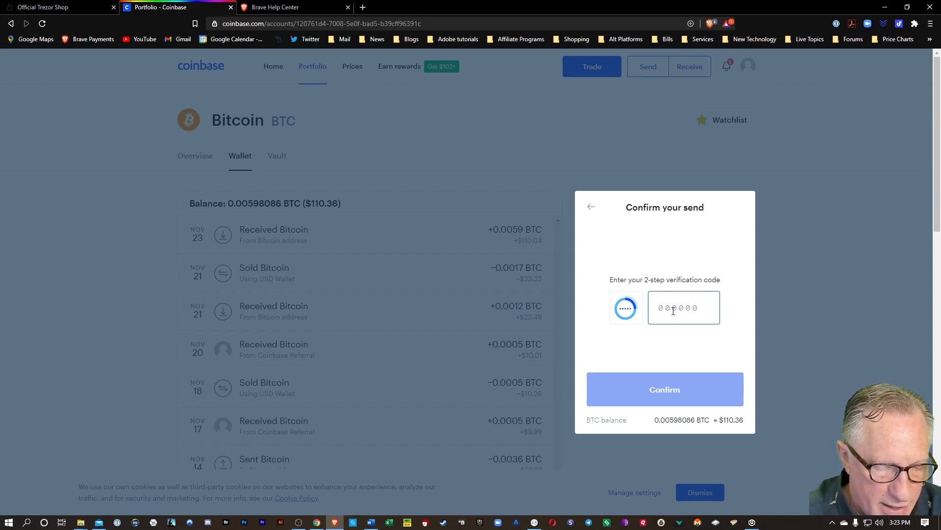
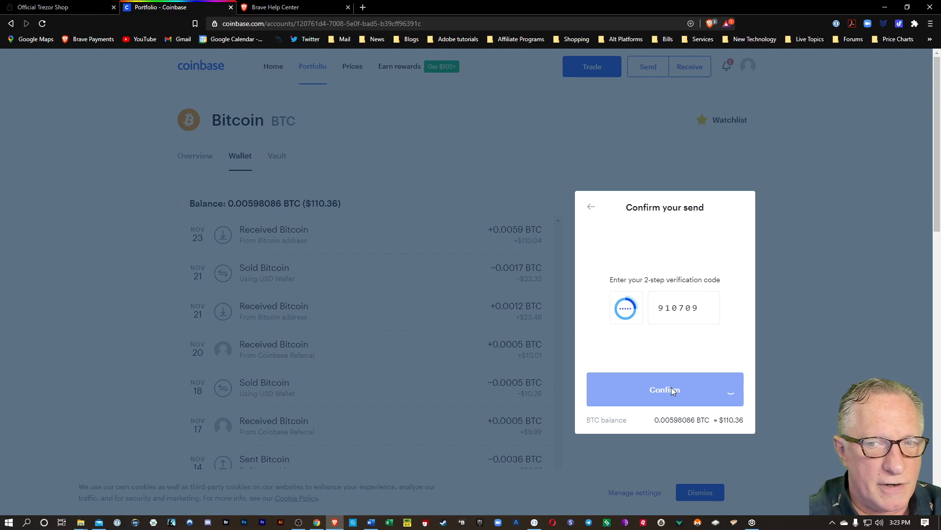
left_click(663, 389)
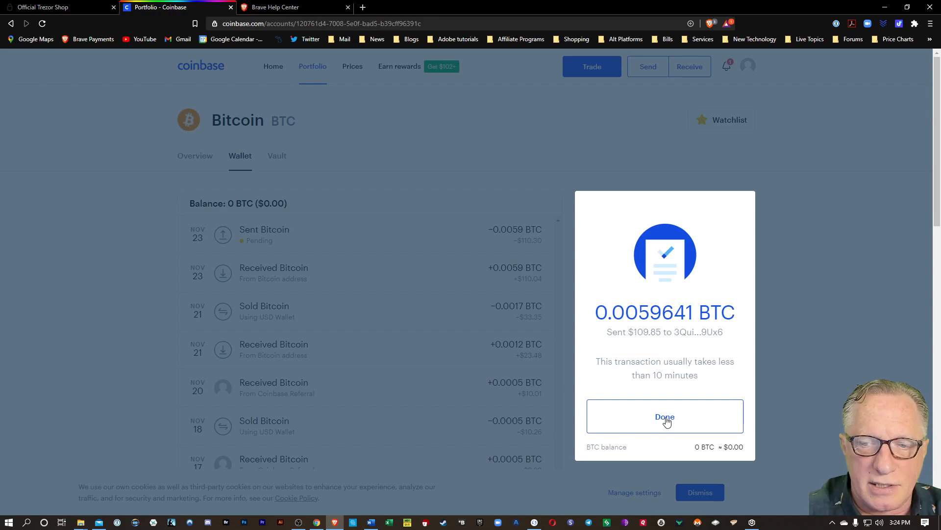
left_click(664, 416)
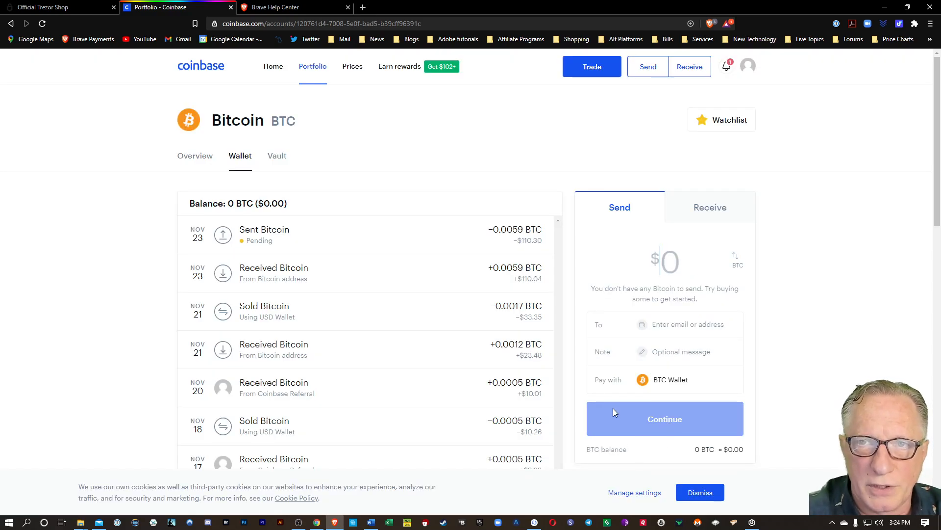
left_click(54, 7)
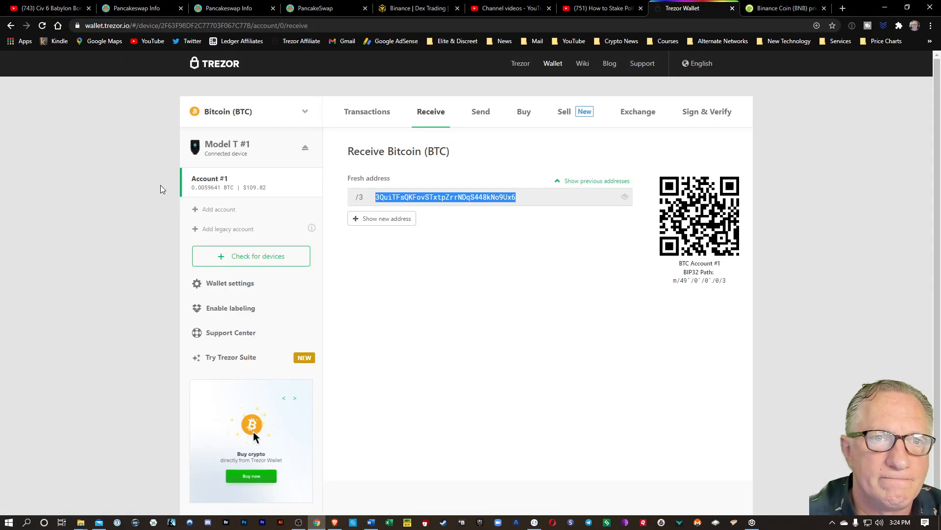
Open Account #1's Transactions tab to see the unconfirmed incoming 0.0059641 BTC.
scroll("down", 3)
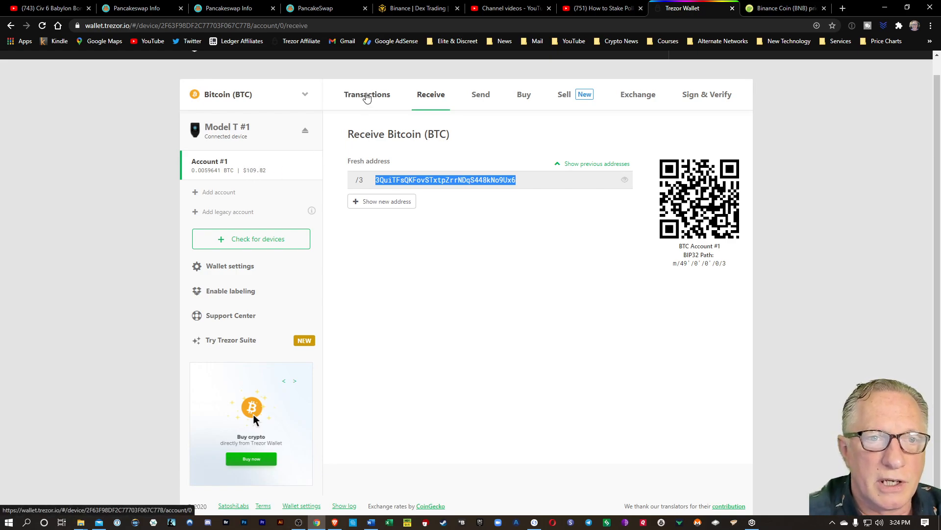
left_click(366, 94)
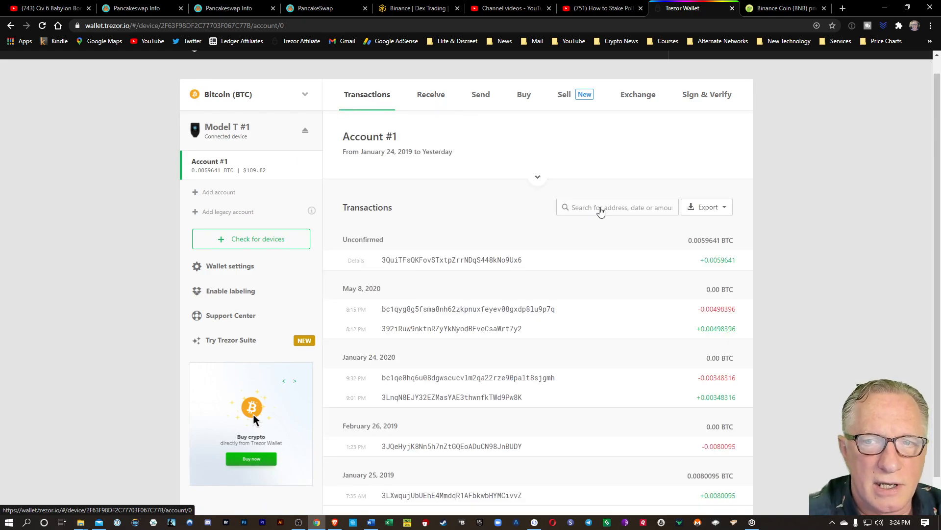
mouse_move(530, 271)
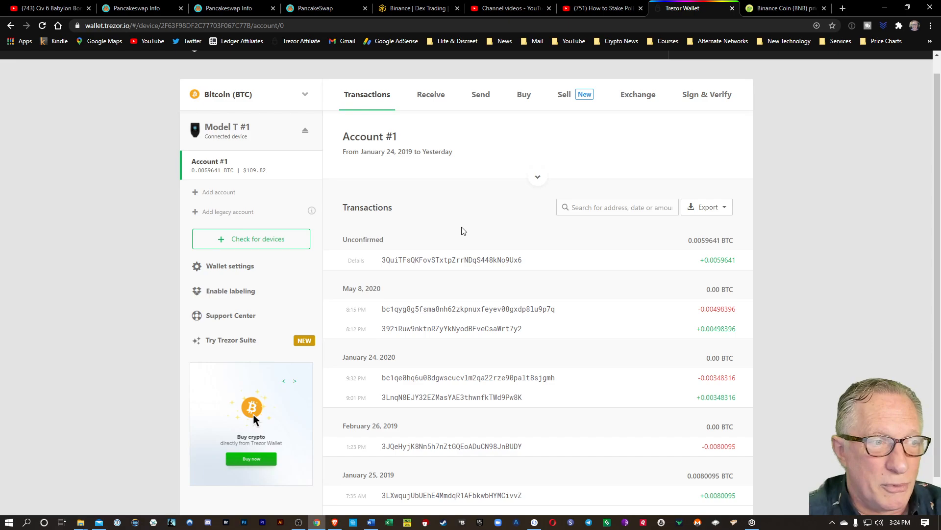
mouse_move(471, 227)
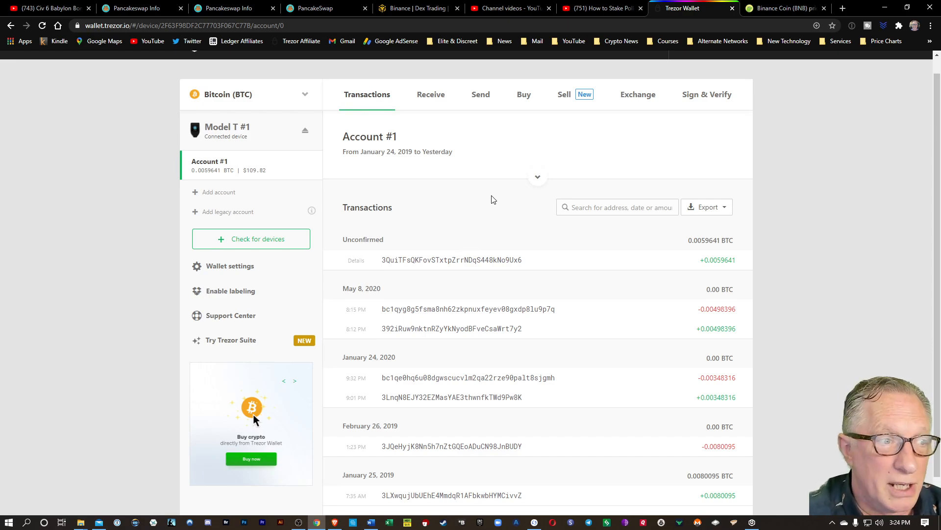
mouse_move(511, 204)
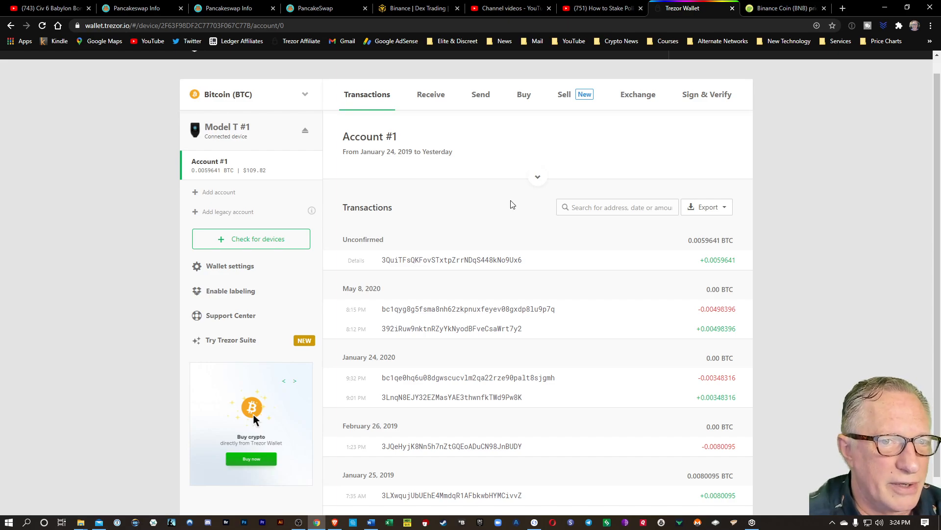